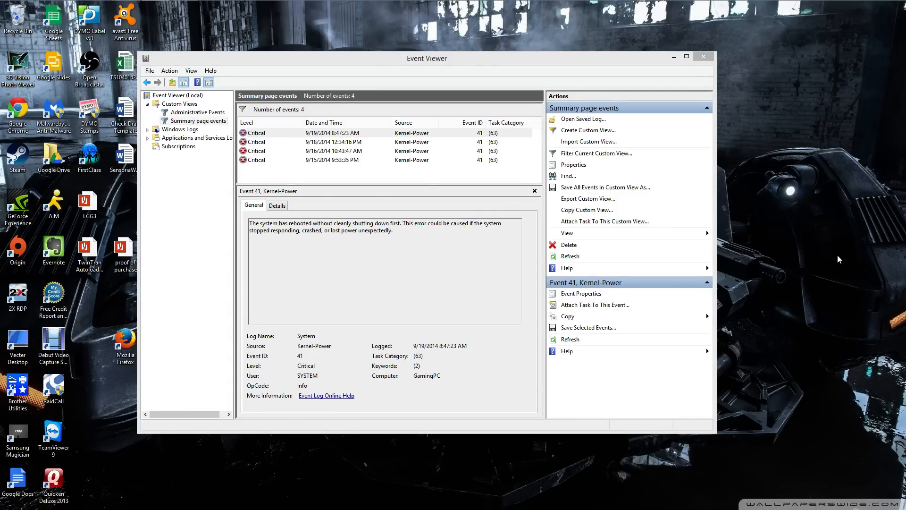
mouse_move(837, 258)
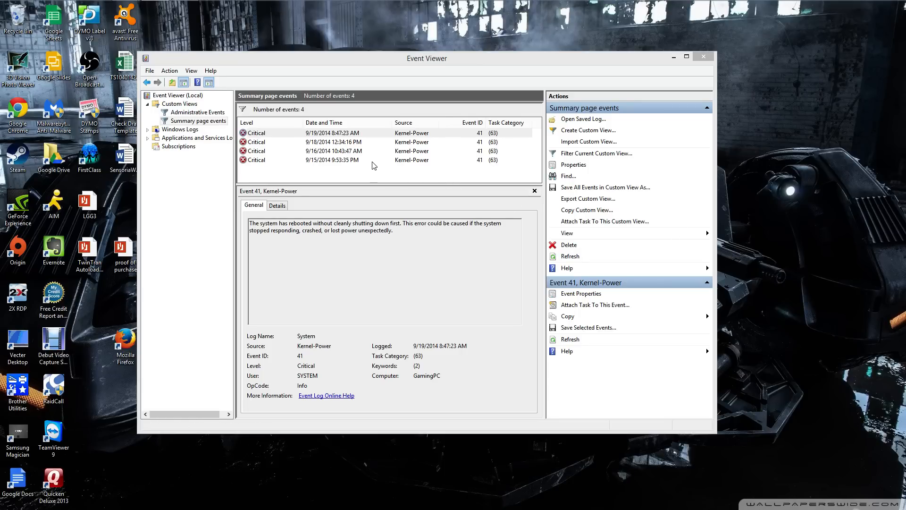
- Select the 9/15/2014 9:53:35 PM Kernel-Power 41 critical event and review its General details
click(333, 160)
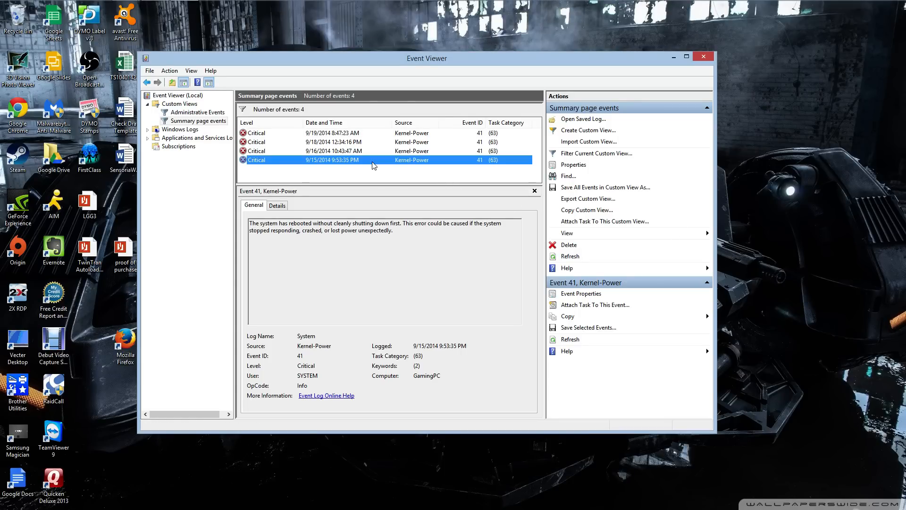
mouse_move(305, 175)
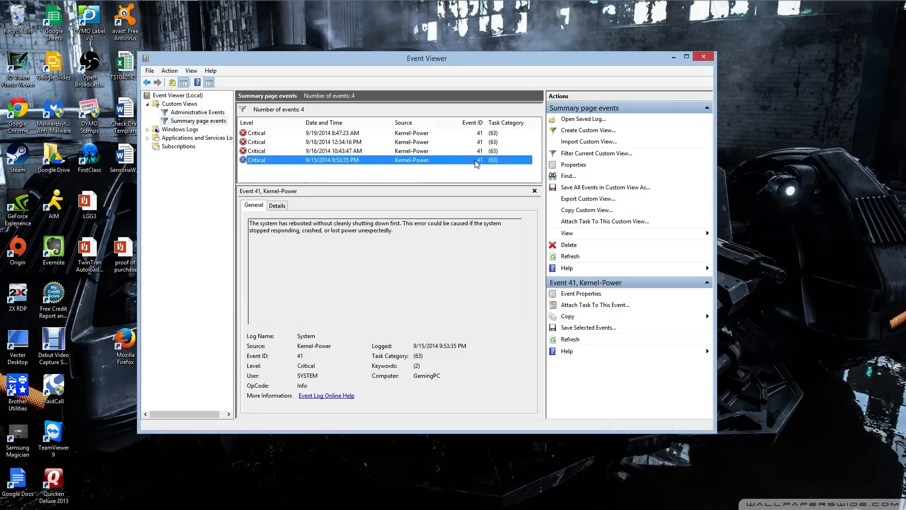
mouse_move(418, 162)
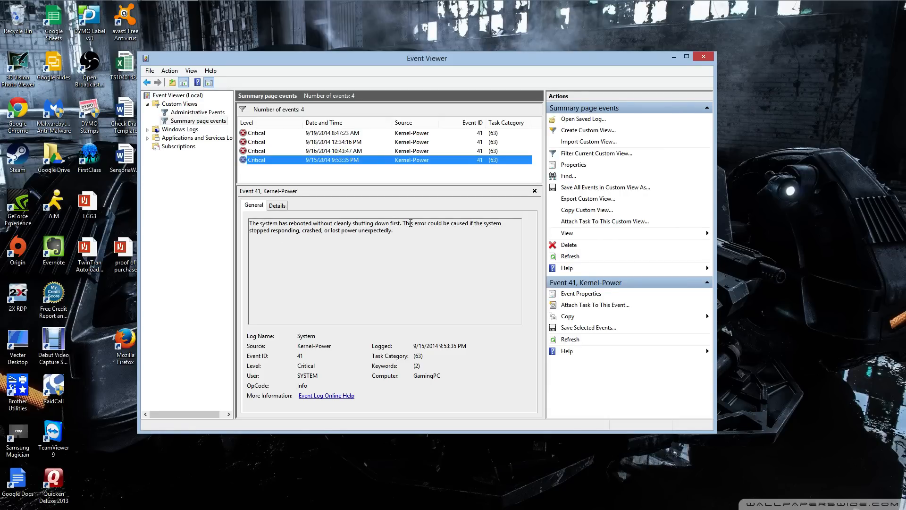
mouse_move(710, 259)
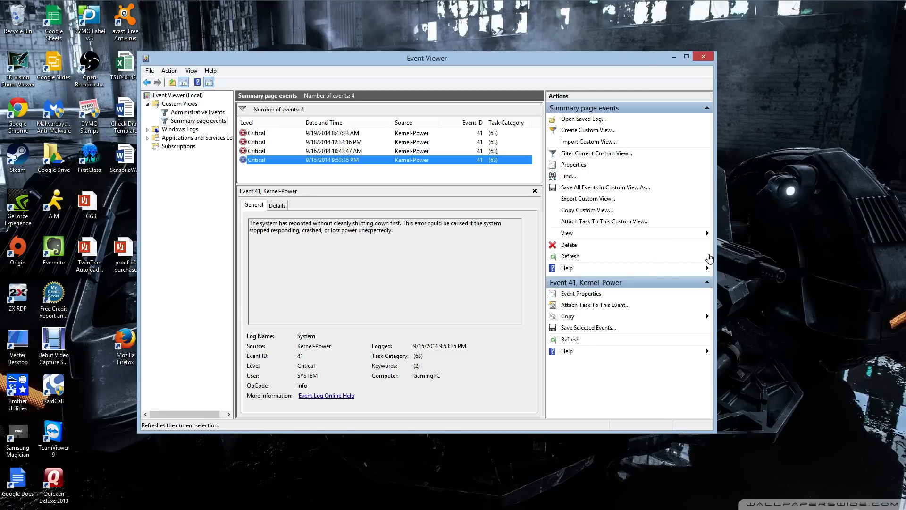
mouse_move(754, 83)
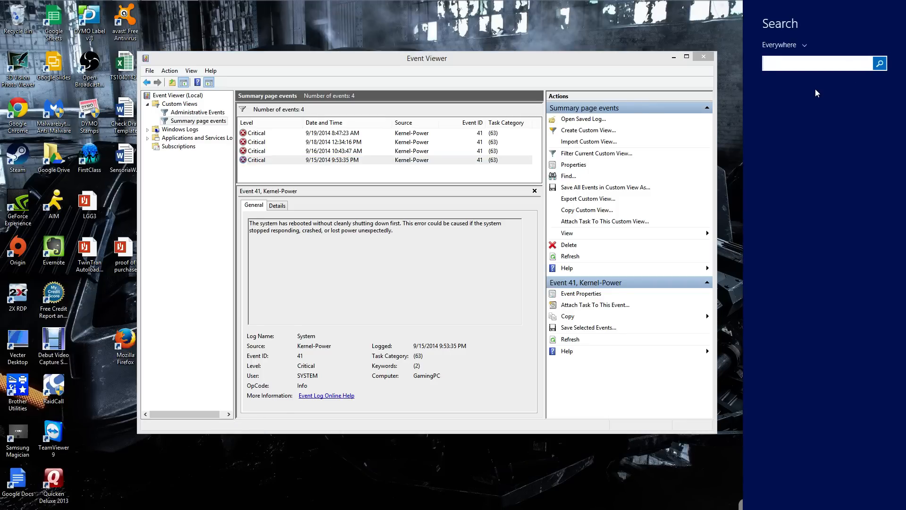
- Search 'power', go to Power Options and reach the System Settings page for power buttons and shutdown
text(powershell)
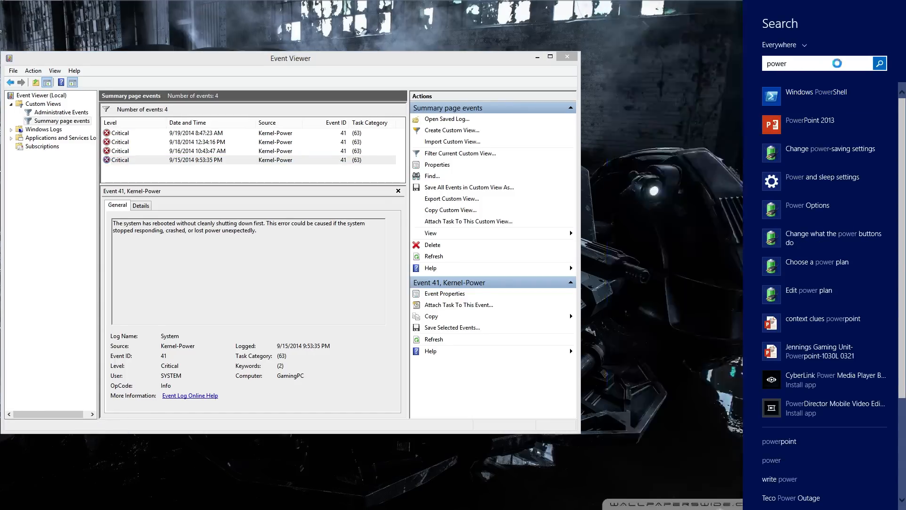
click(878, 63)
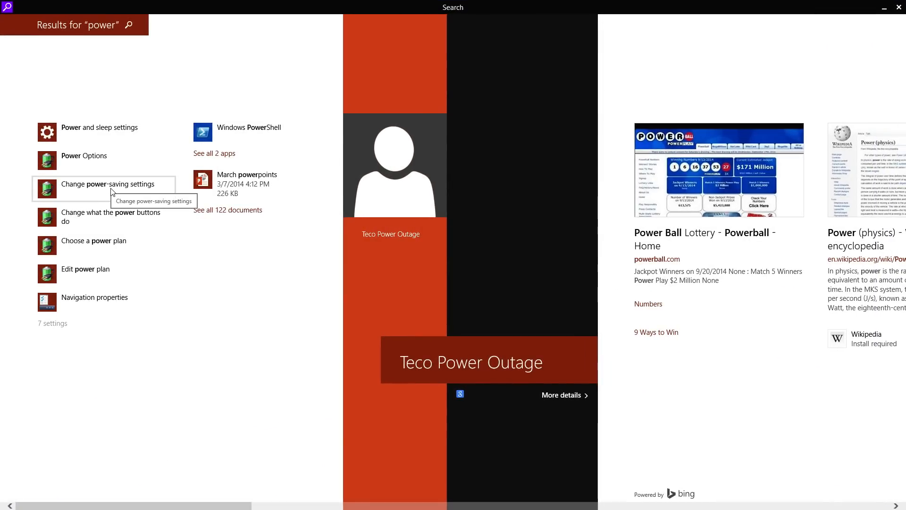
click(83, 156)
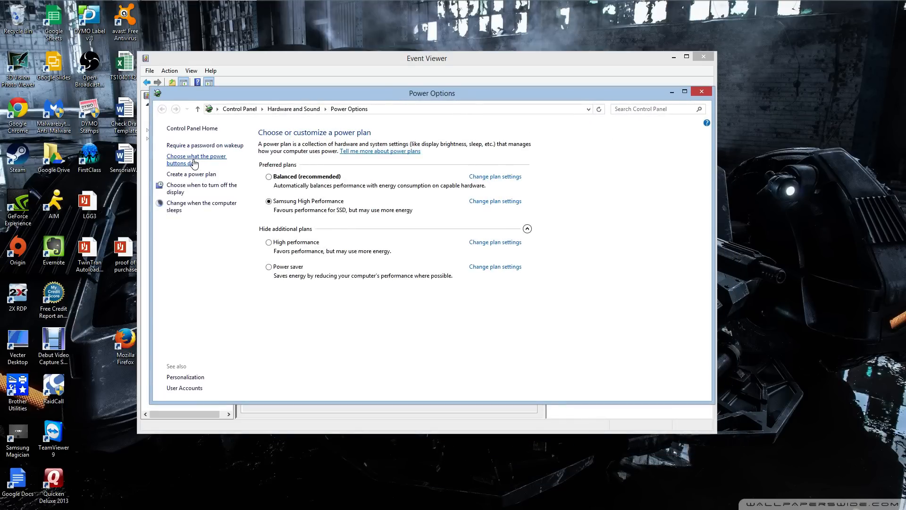
click(196, 159)
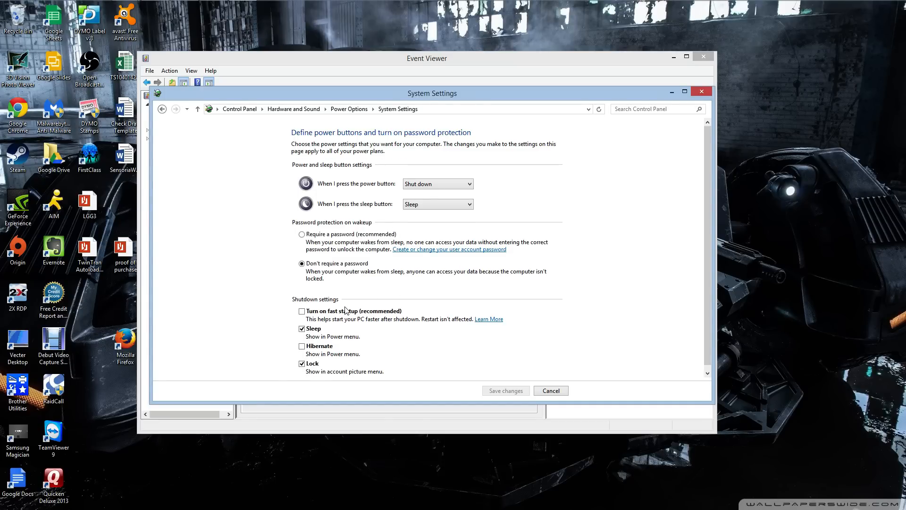
mouse_move(377, 343)
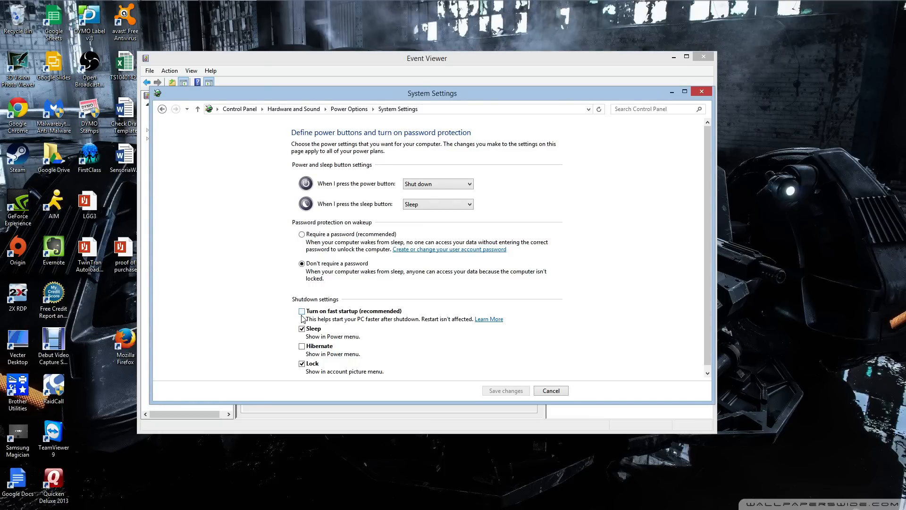
mouse_move(316, 322)
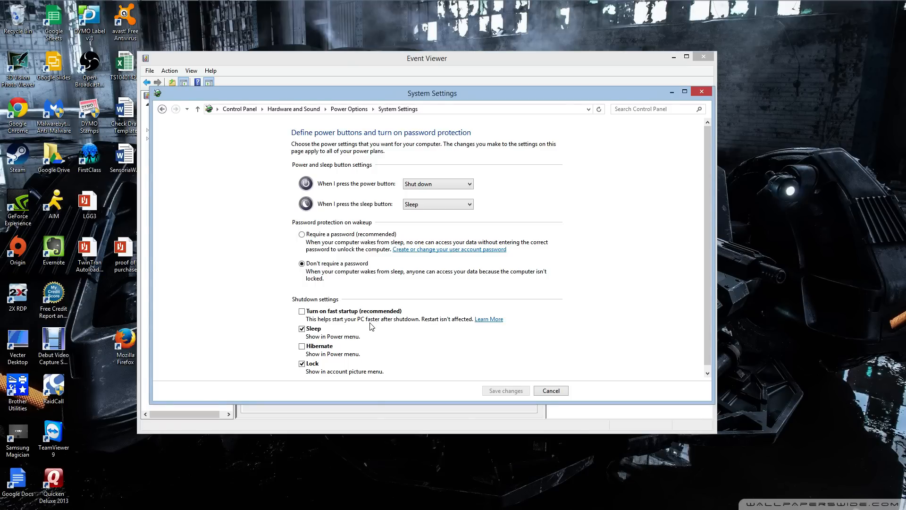
mouse_move(332, 321)
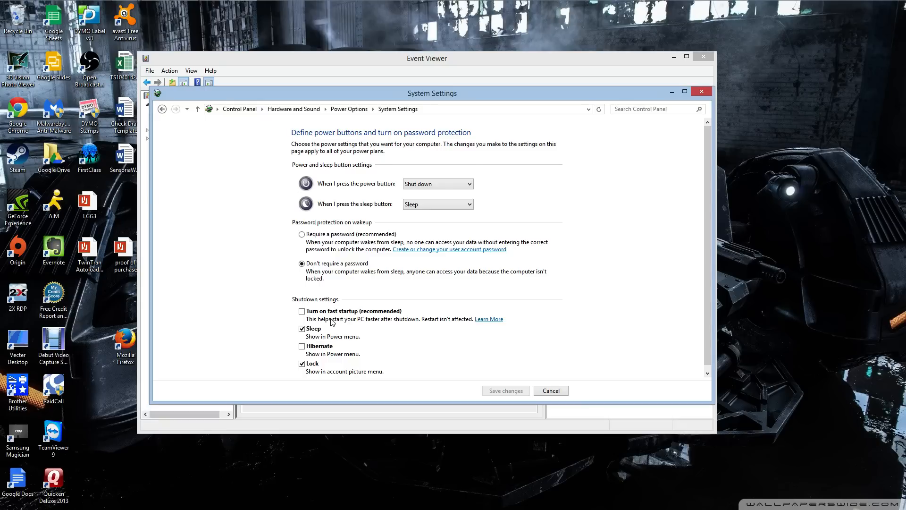
mouse_move(353, 322)
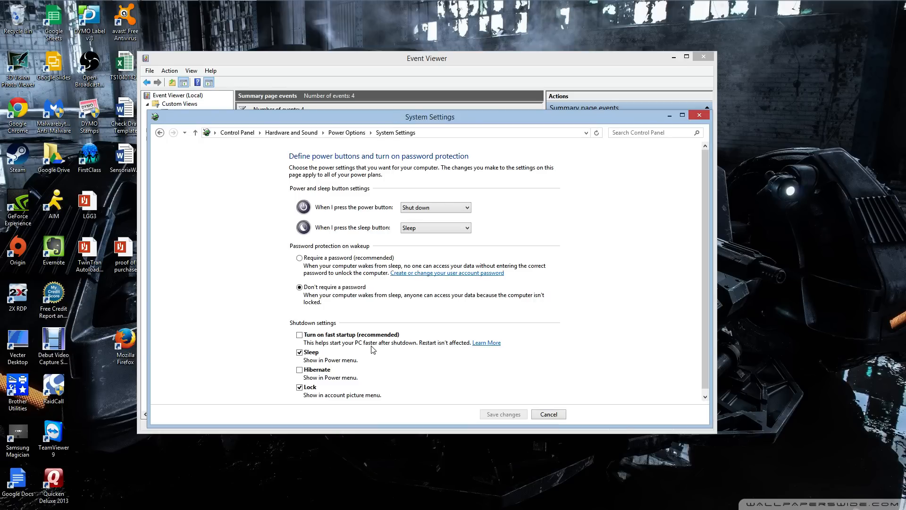
mouse_move(377, 349)
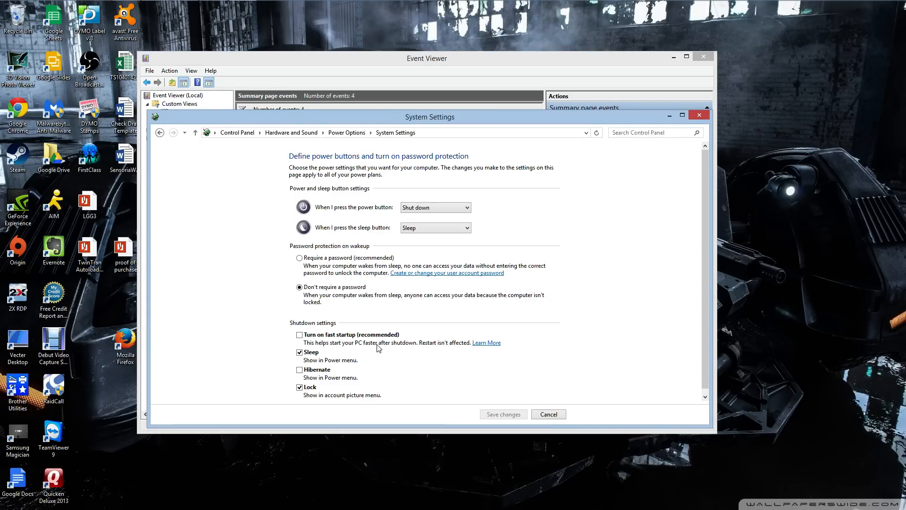